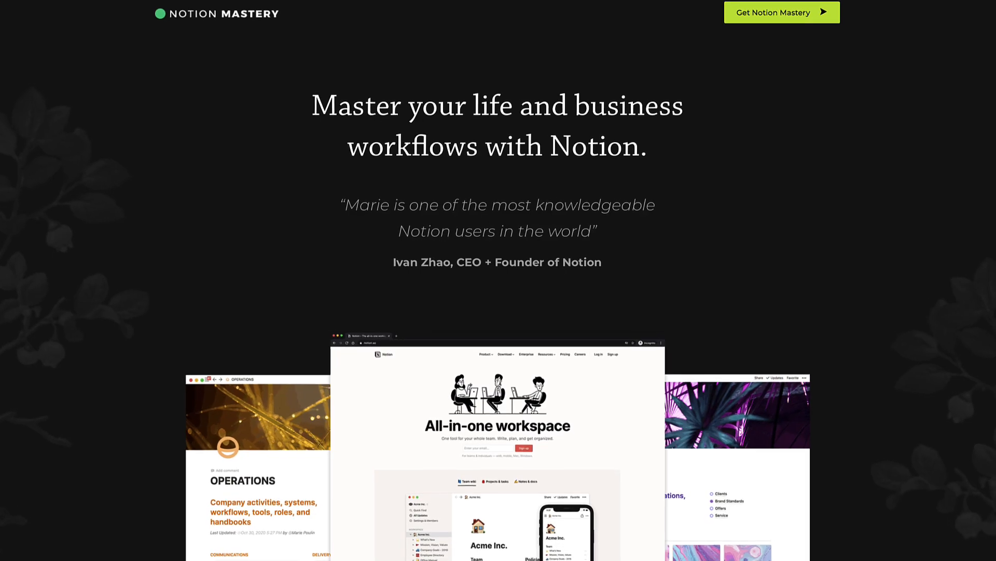
pyautogui.scroll(-3)
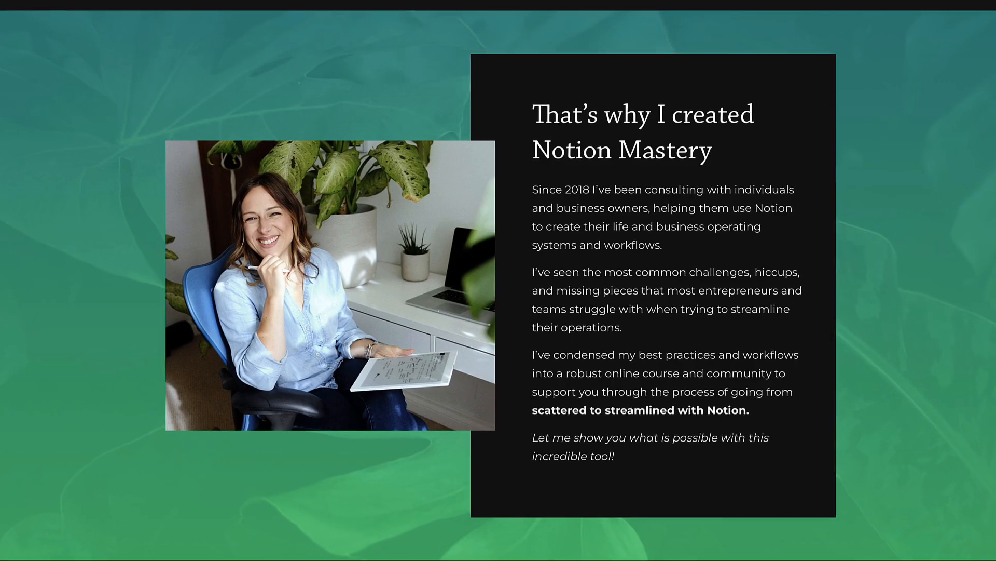